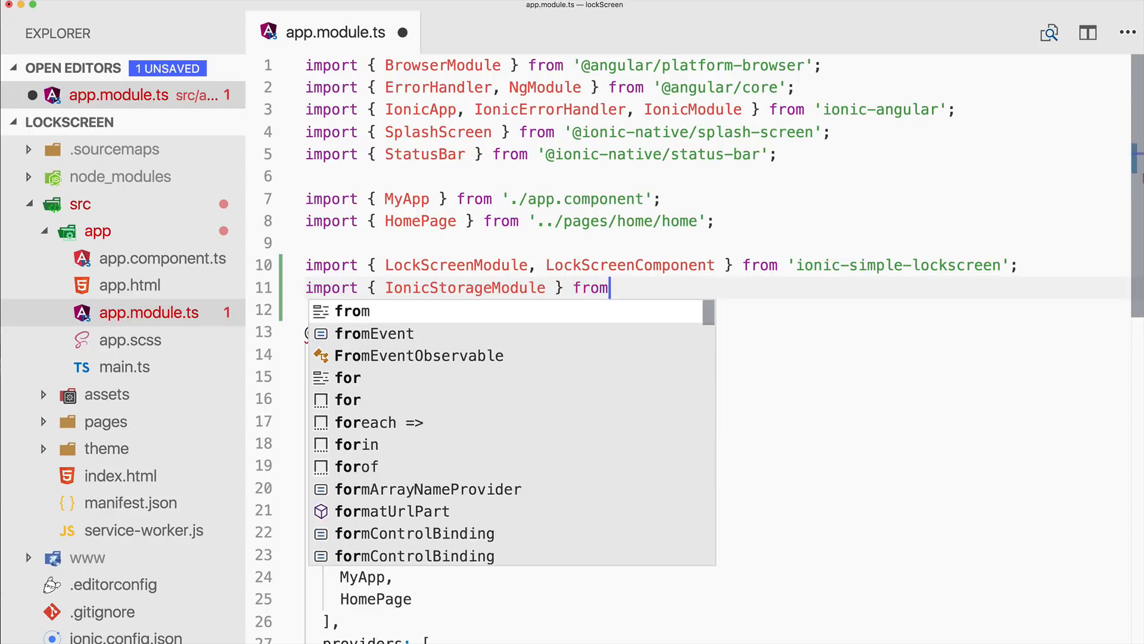
pyautogui.write("'@ionic/storage'")
pyautogui.write('<button ion-button full icon-left (click)="openlock')
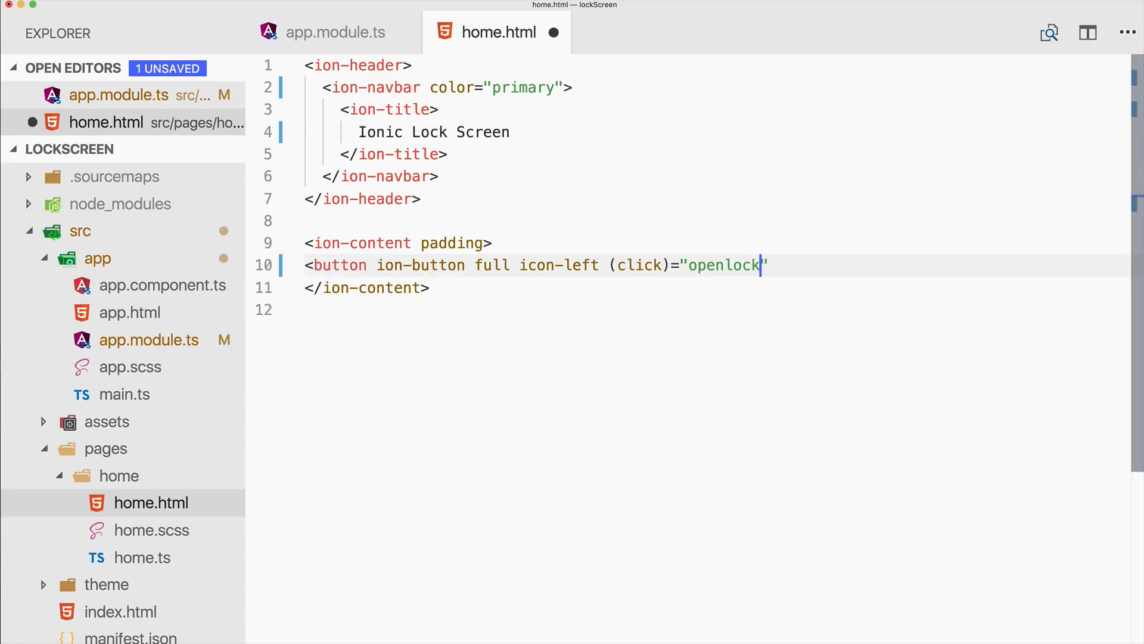
# Step: Add a full-width openLockscreen() button with a lock icon inside ion-content in home.html
pyautogui.write('L')
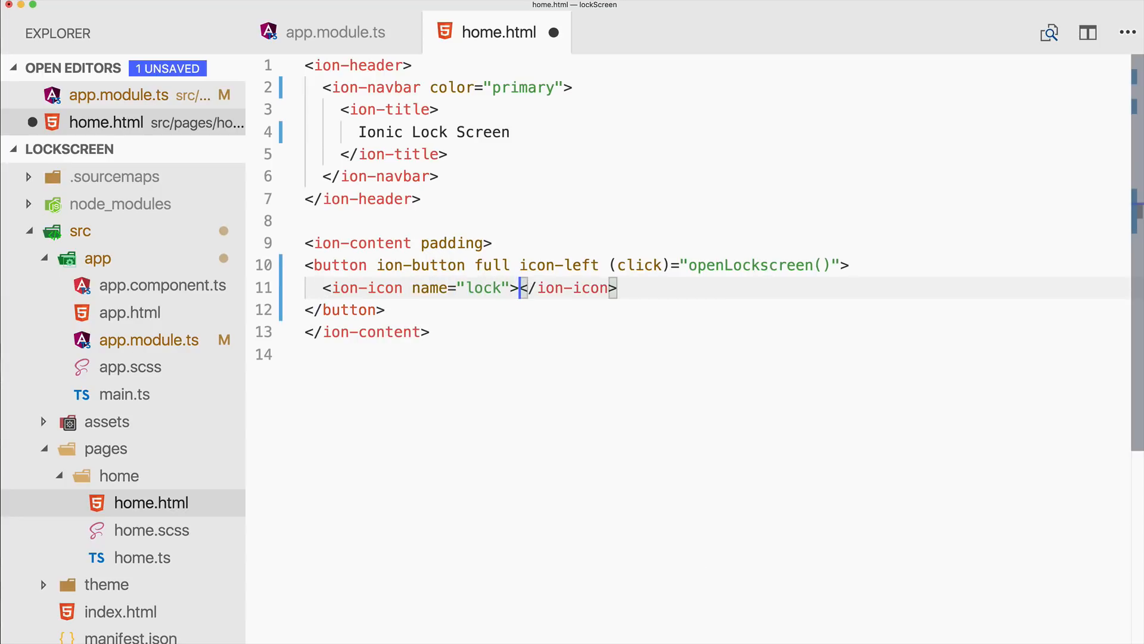
pyautogui.click(142, 558)
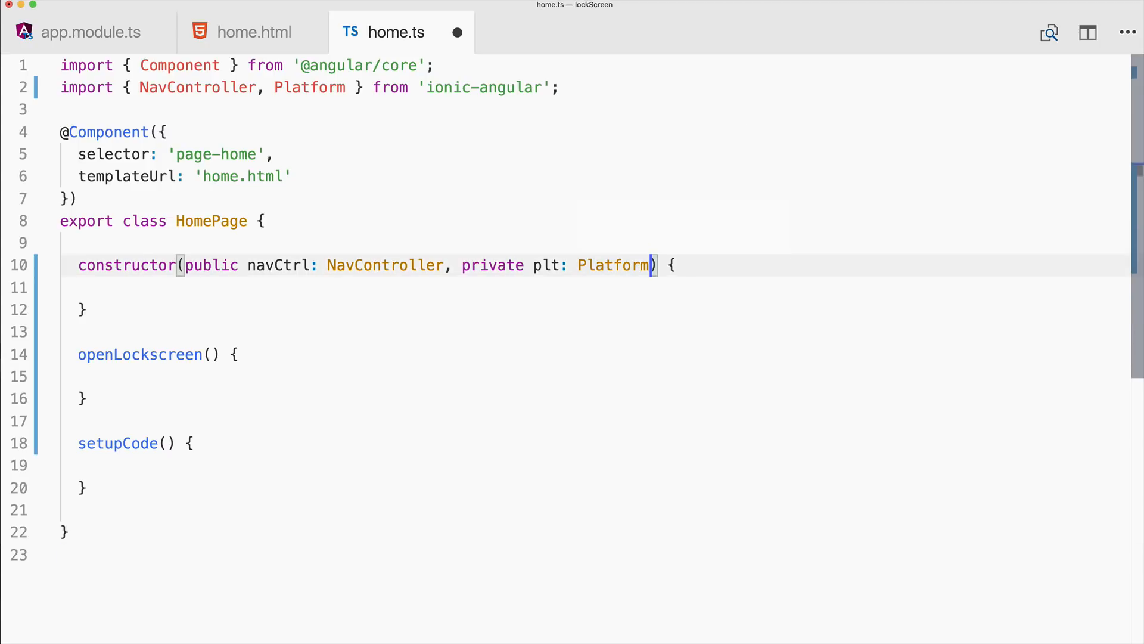
# Step: Inject private plt: Platform and private storage: Storage into the HomePage constructor
pyautogui.write(', private storage: Storage')
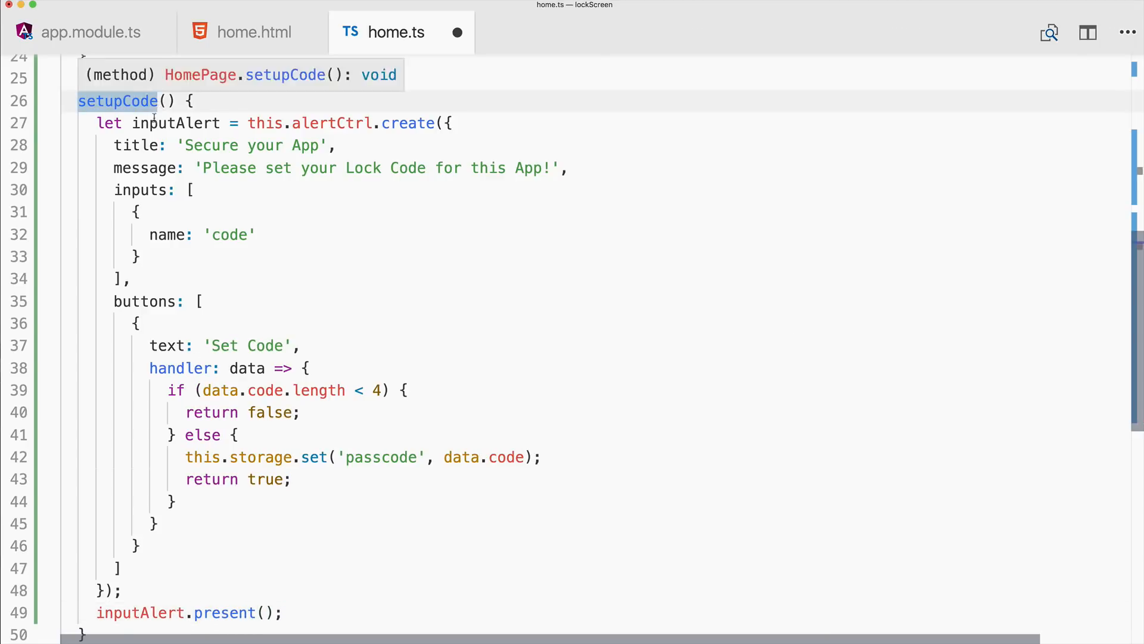
# Step: Write the 'Secure your App' alert in setupCode that saves the code as 'passcode'
pyautogui.scroll(3)
pyautogui.write('ACDel')
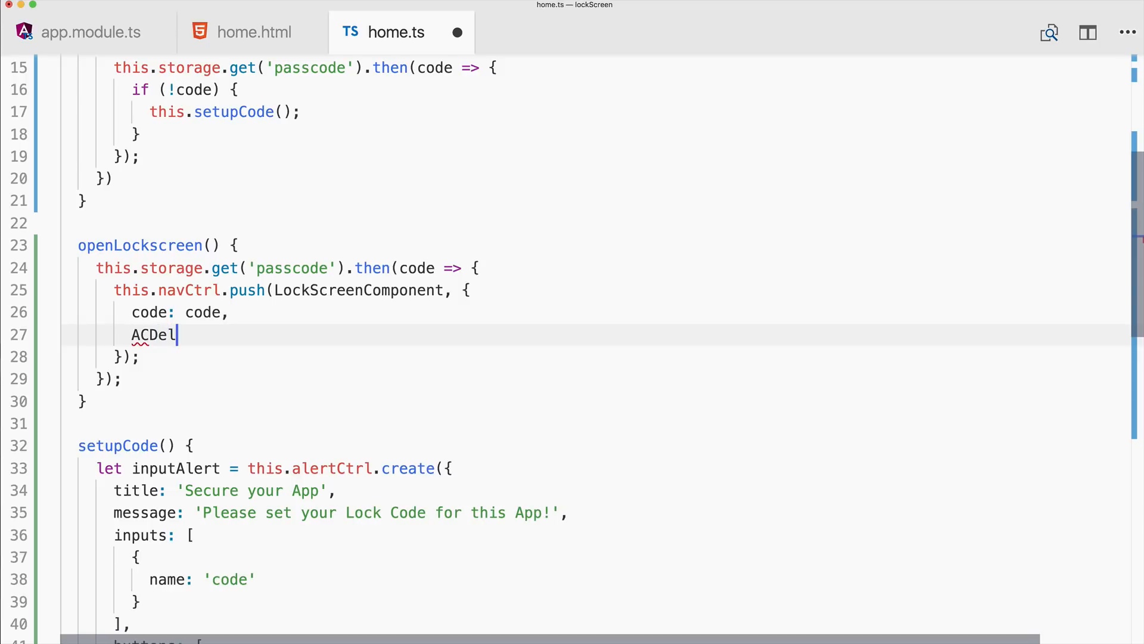
# Step: Set ACDelbuttons: false and passcodeLabel 'Unlock App', with onCorrect/onWrong toast handlers
pyautogui.write('buttons: false,')
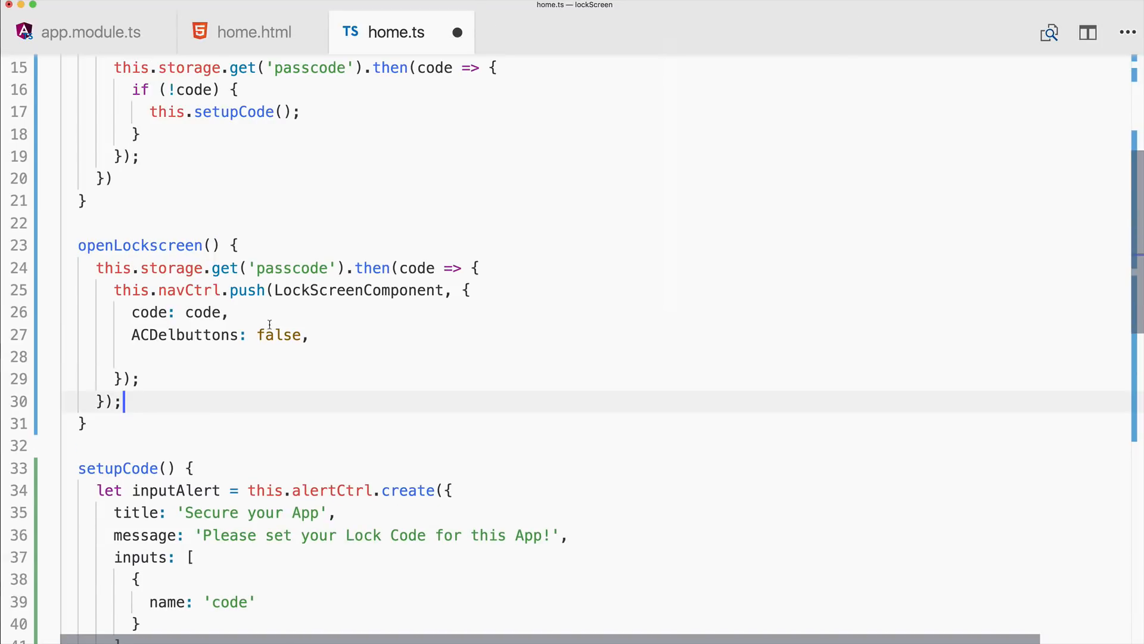
pyautogui.doubleClick(185, 335)
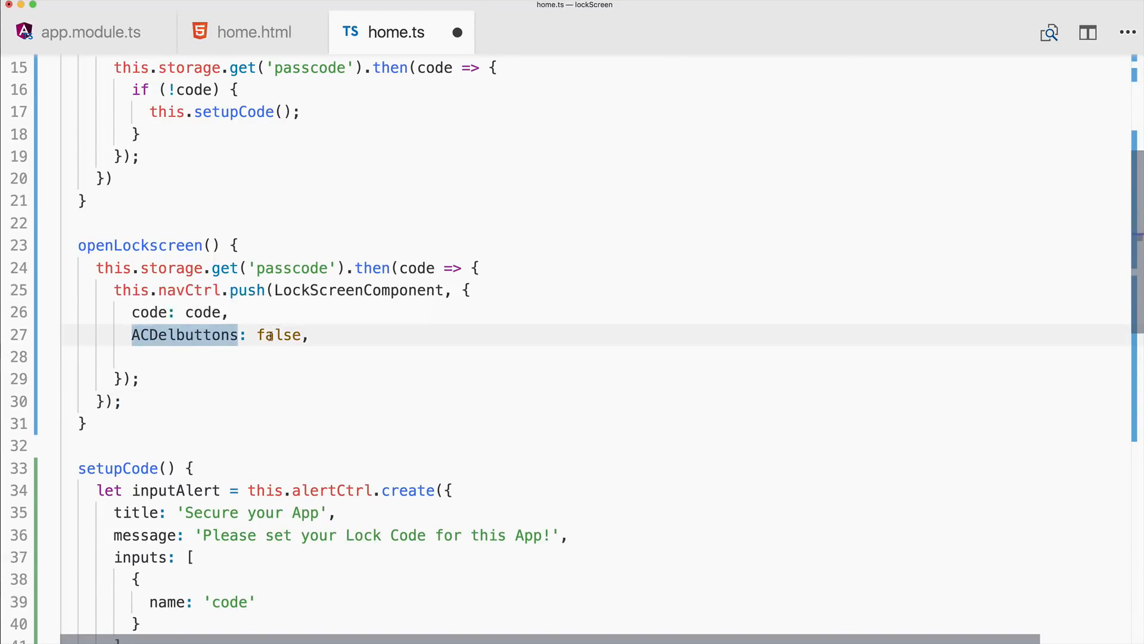
pyautogui.write("passcodeLabel: 'Unlock App',")
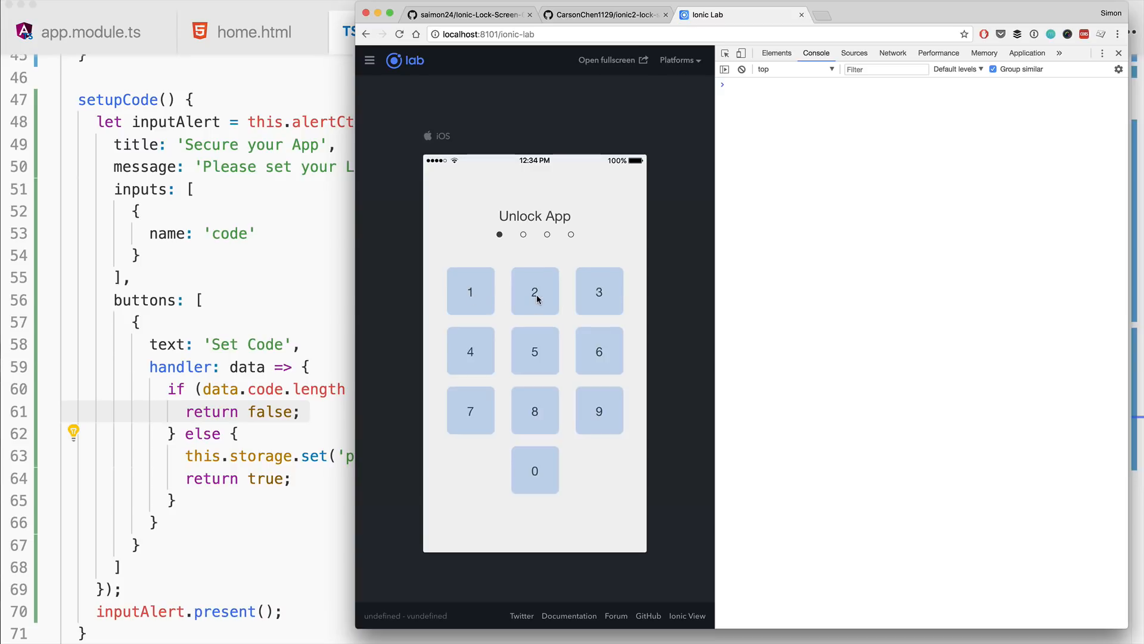
# Step: Enter a passcode digit on the Unlock App keypad in Ionic Lab
pyautogui.click(535, 291)
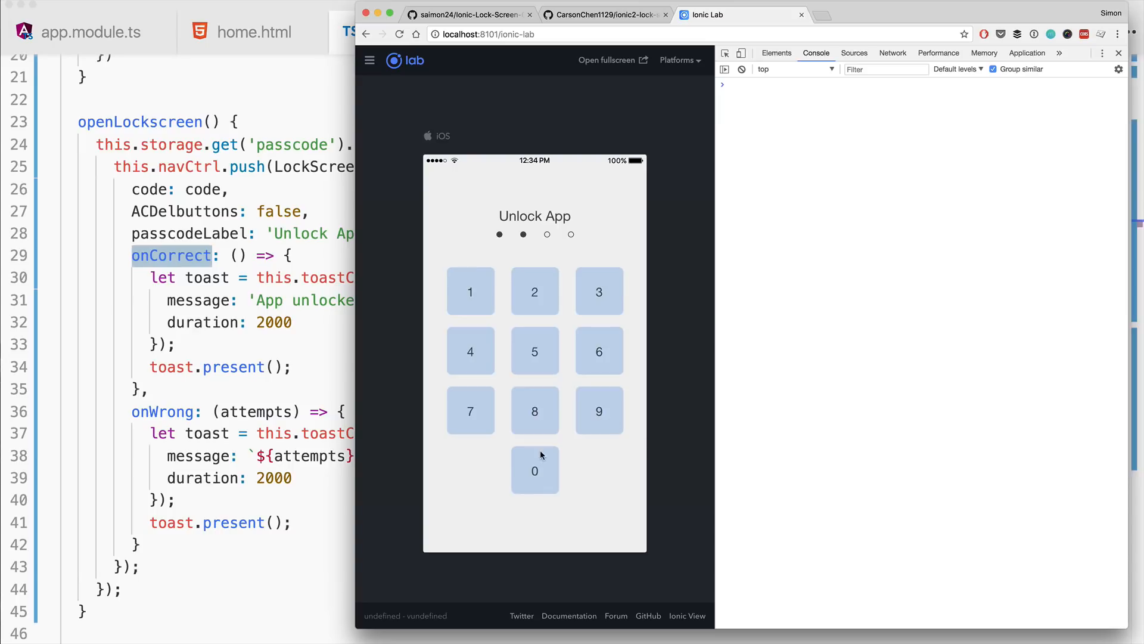
# Step: Bring the VS Code window forward to review the home.ts toast callbacks
pyautogui.click(536, 470)
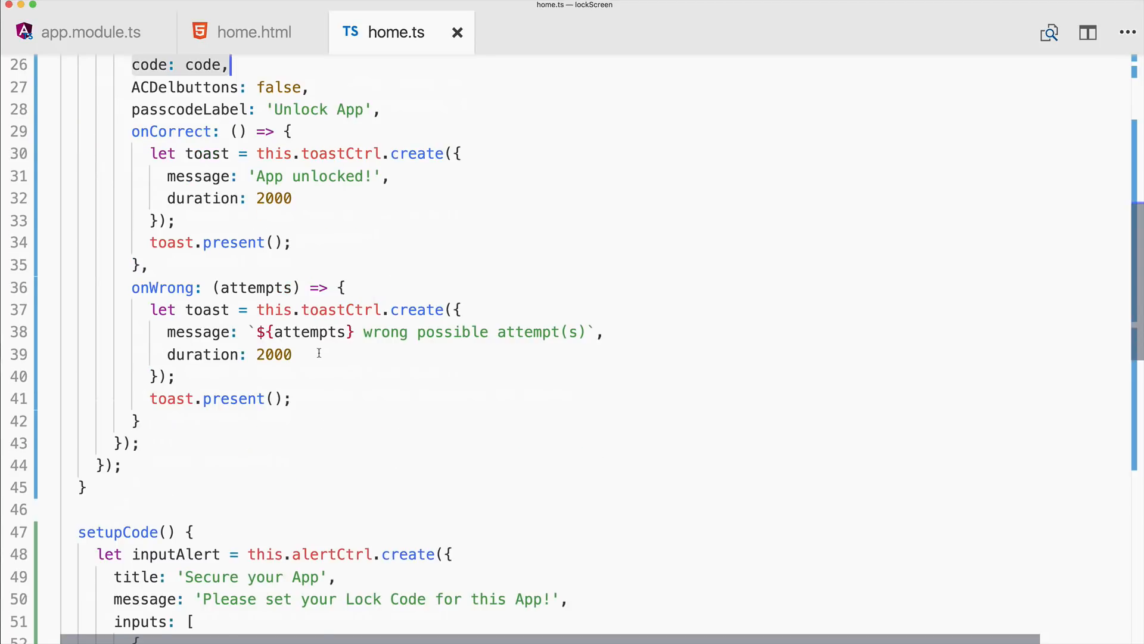
pyautogui.scroll(3)
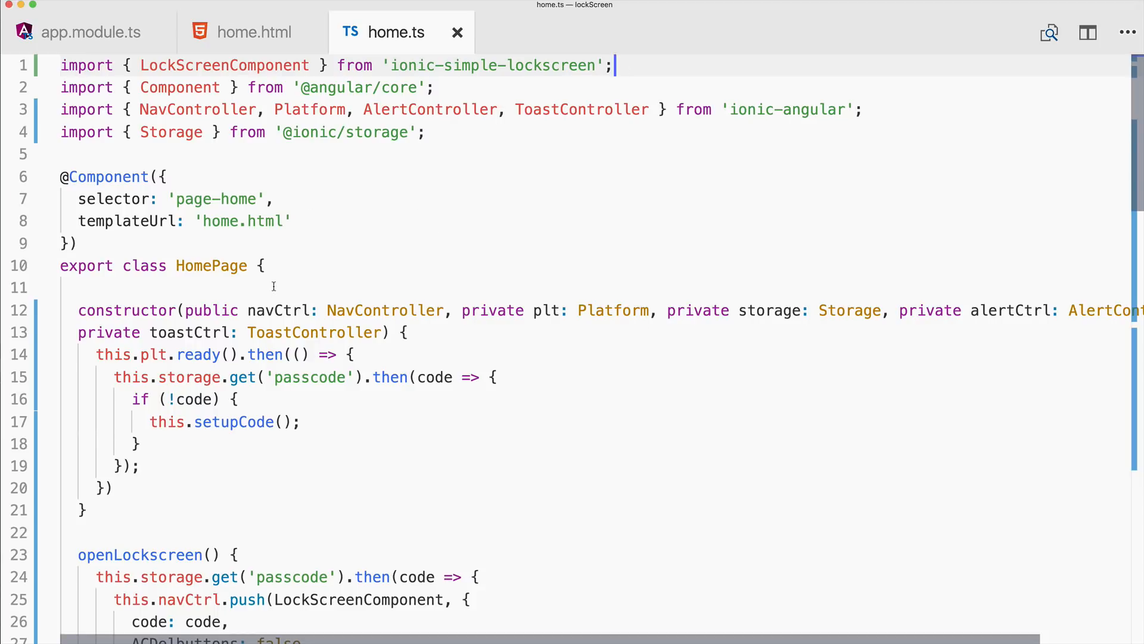
pyautogui.scroll(-3)
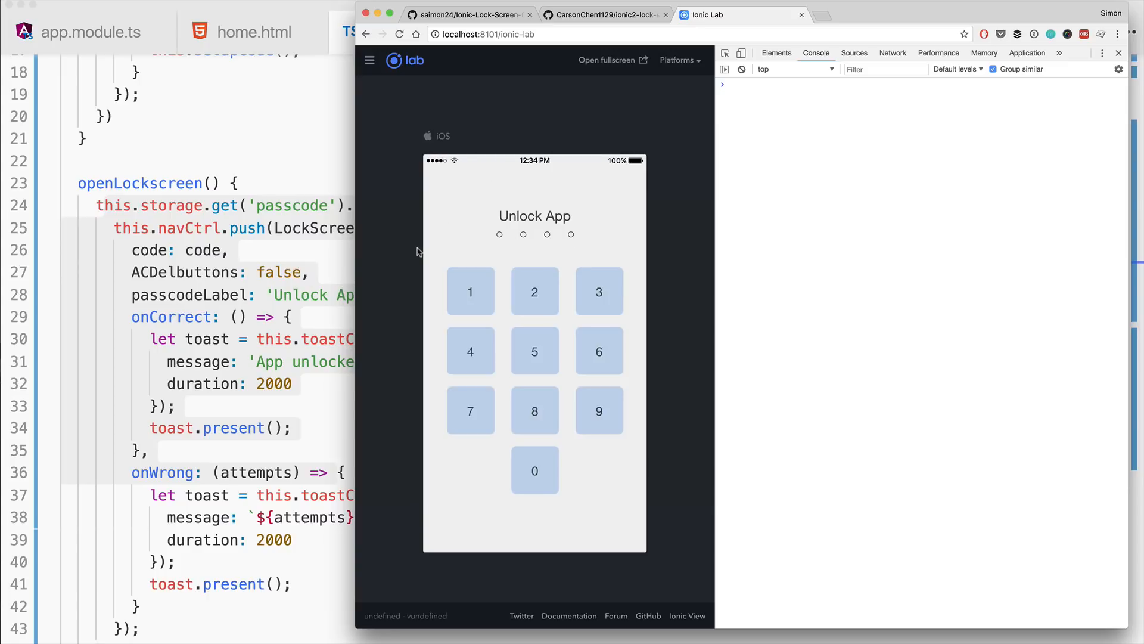
pyautogui.moveTo(671, 258)
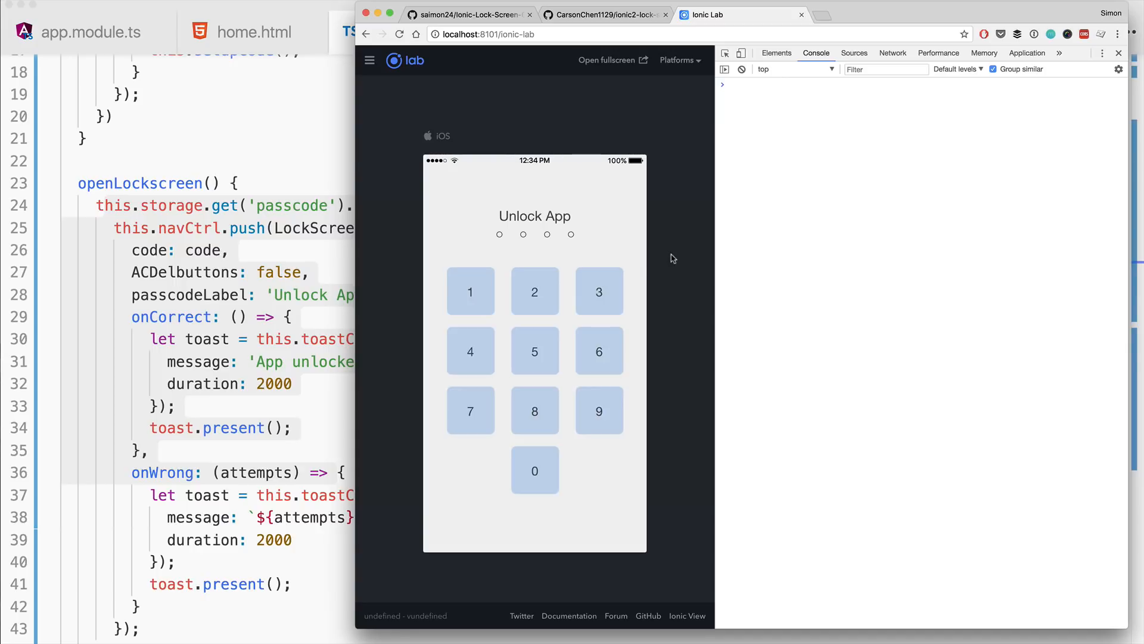